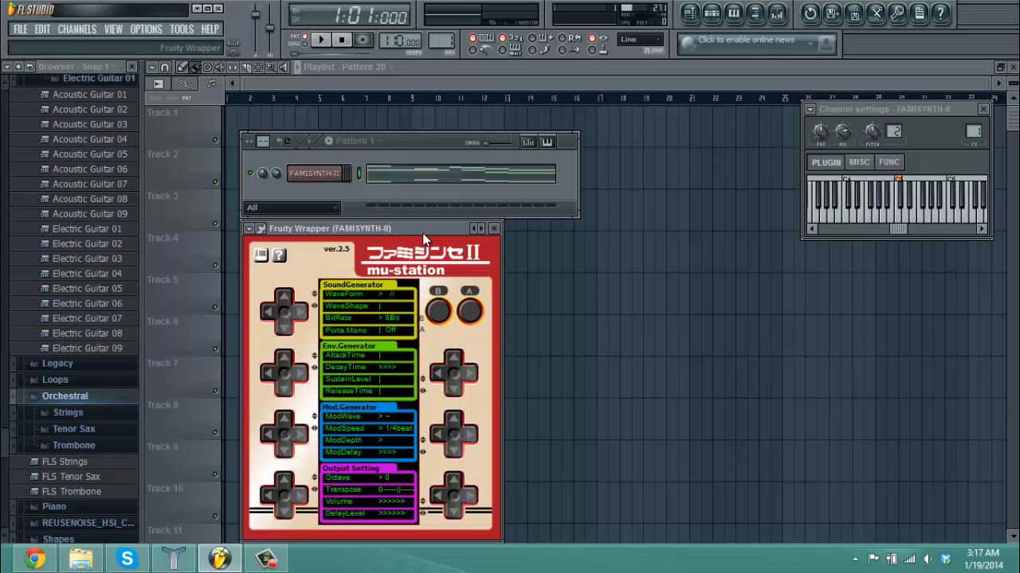
Step: Raise the FAMISYNTH-II DecayTime under Env.Generator from 4 to 7 steps
left_click(320, 40)
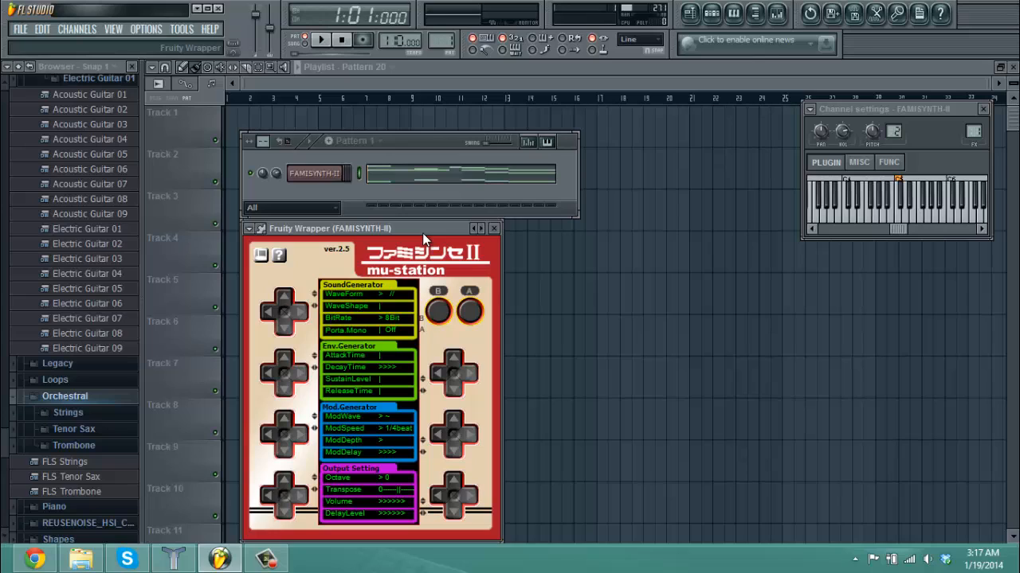
mouse_move(291, 382)
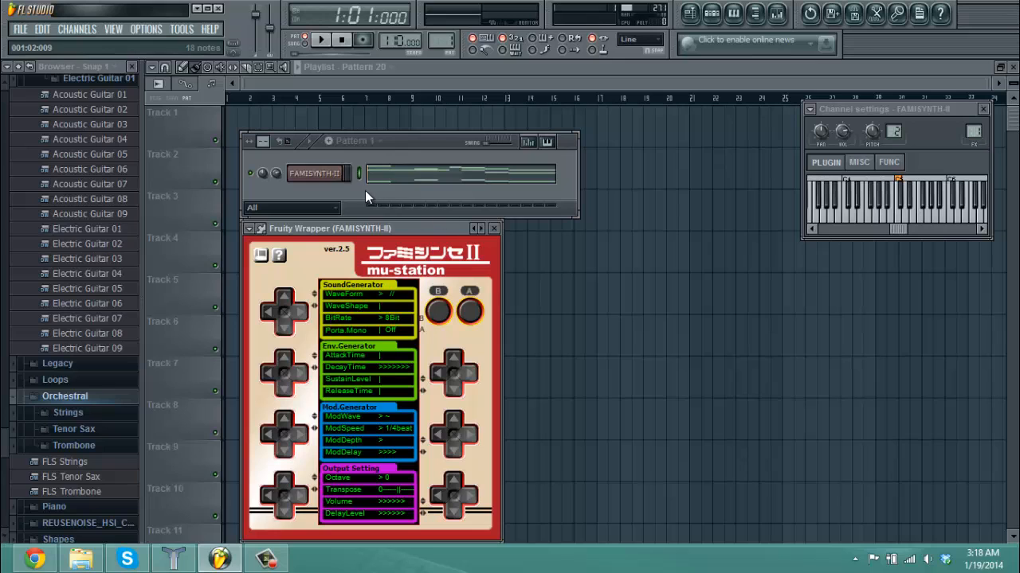
left_click(320, 40)
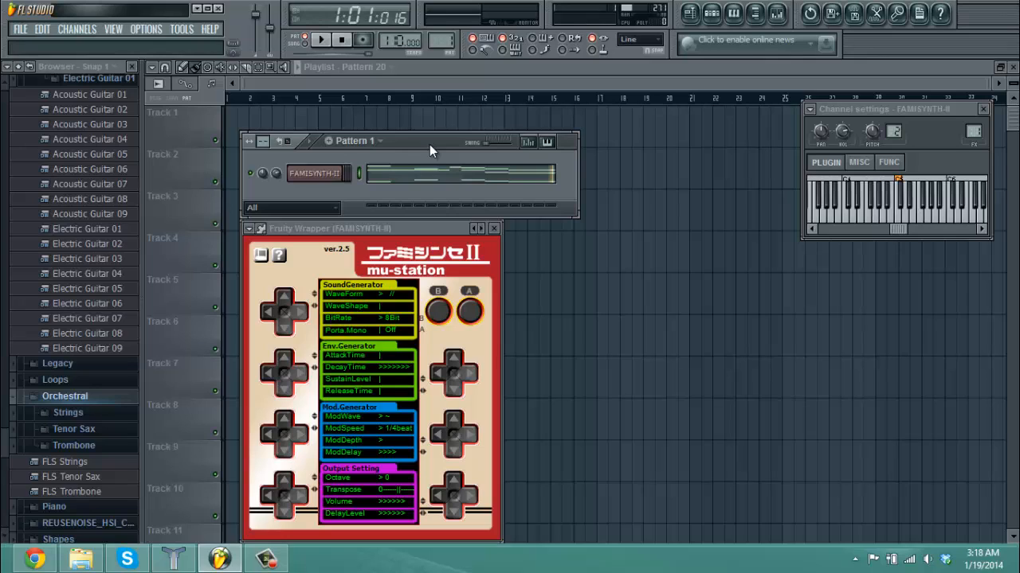
Step: Move the FAMISYNTH-II wrapper window lower and return DecayTime to 4 steps
left_click_drag(330, 228, 428, 264)
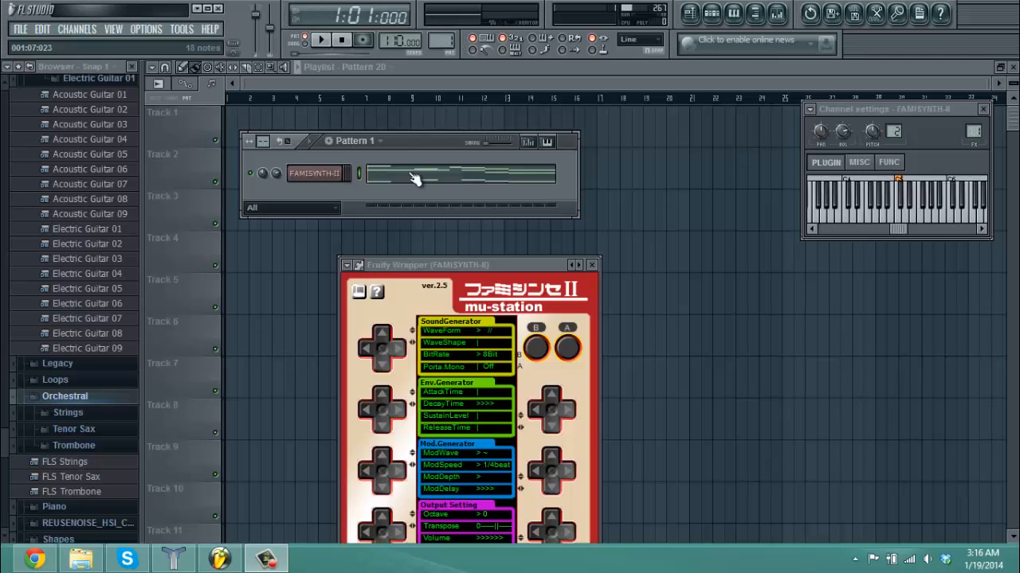